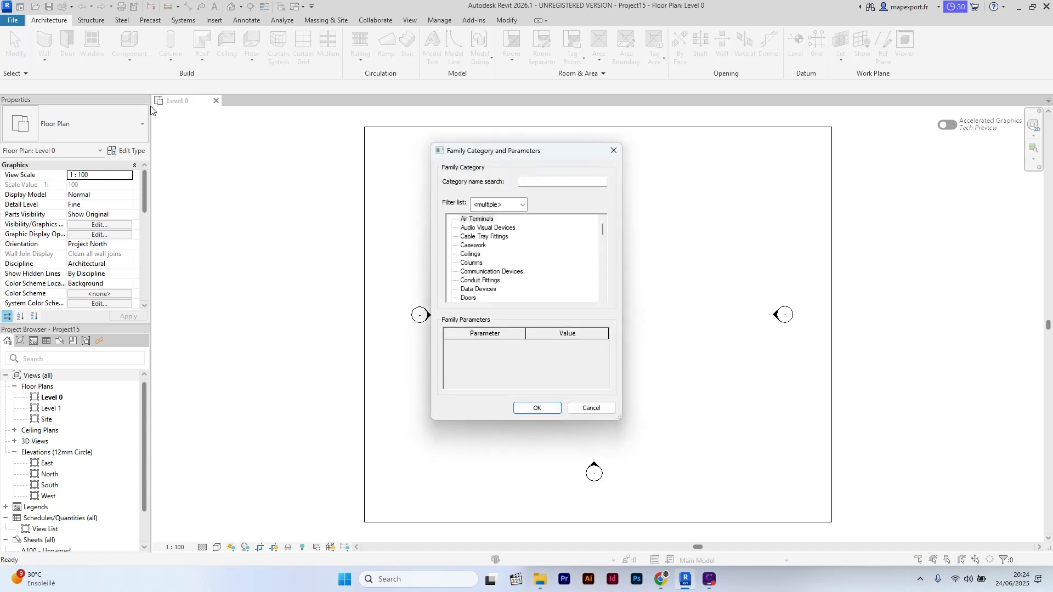
# Create an in-place family in the Site category named 'Site TopoExport'
pyautogui.click(561, 182)
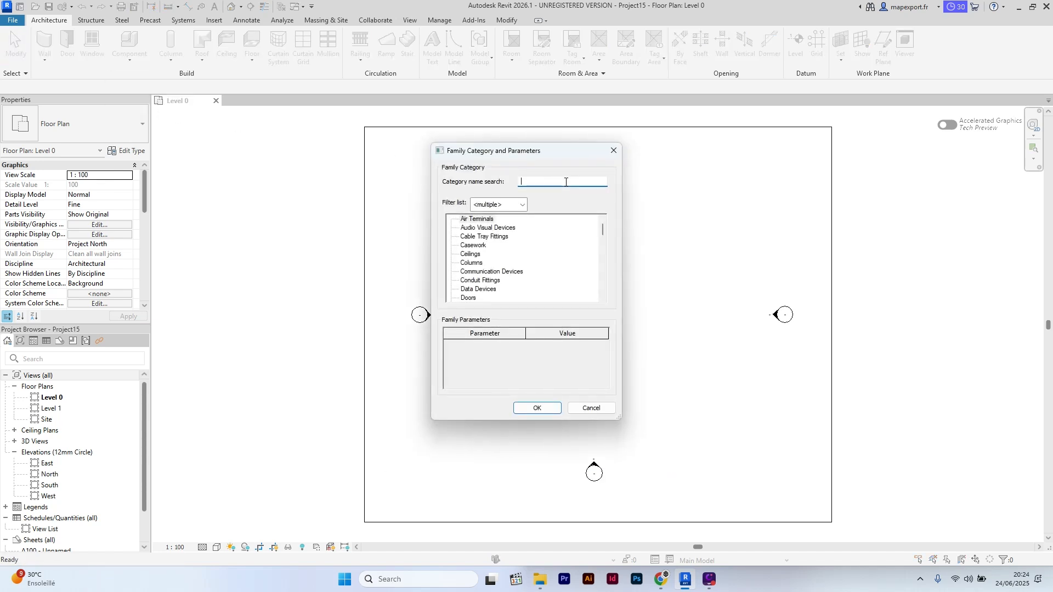
pyautogui.write('Site')
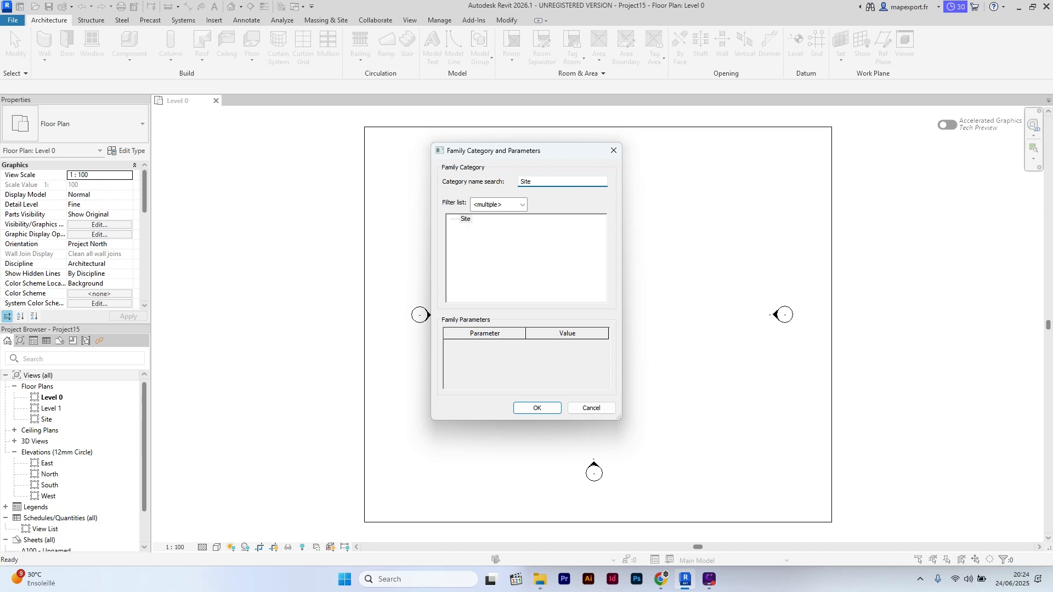
pyautogui.click(466, 219)
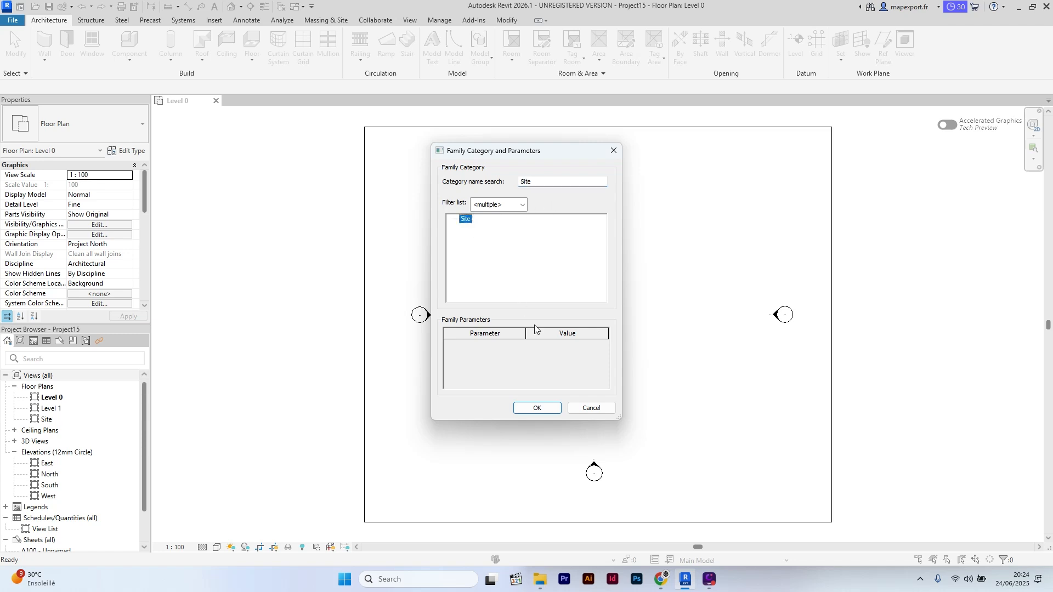
pyautogui.click(536, 407)
pyautogui.write('Site TopoExport')
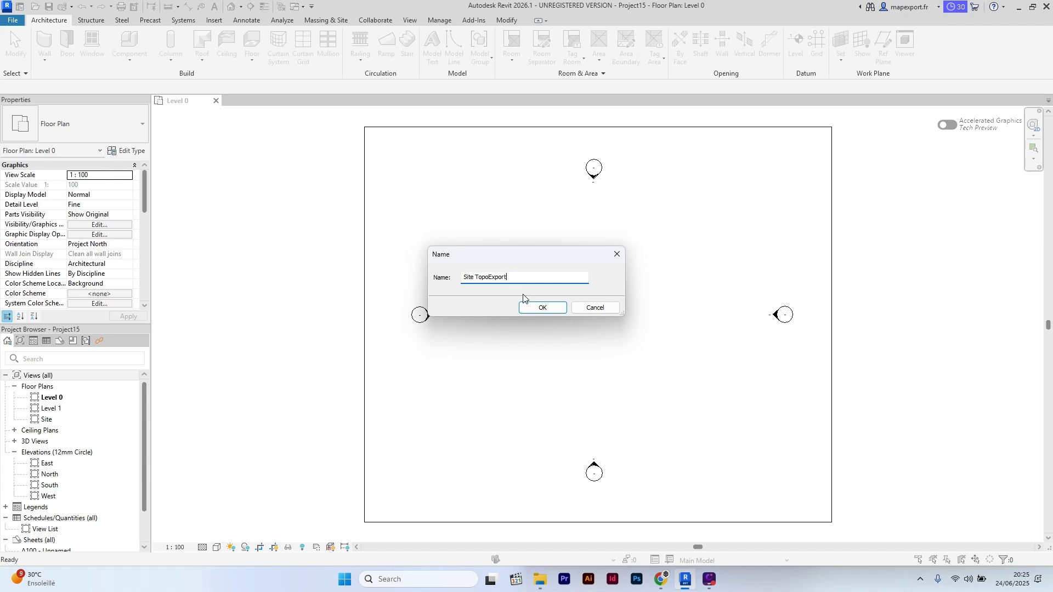
pyautogui.click(542, 308)
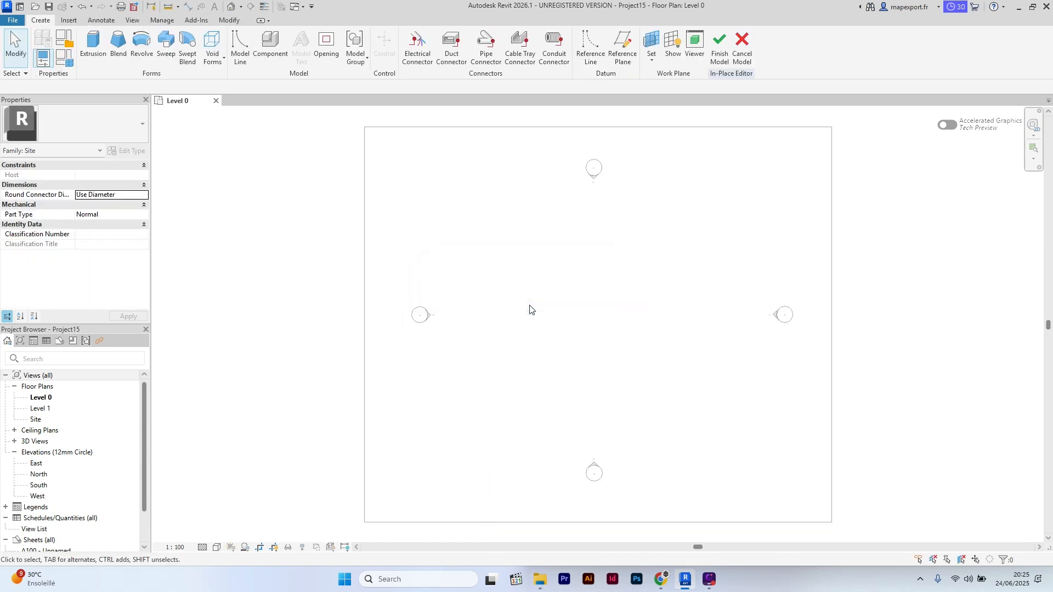
# Import the topoexport modeling DXF into the Site family with Import CAD
pyautogui.click(68, 19)
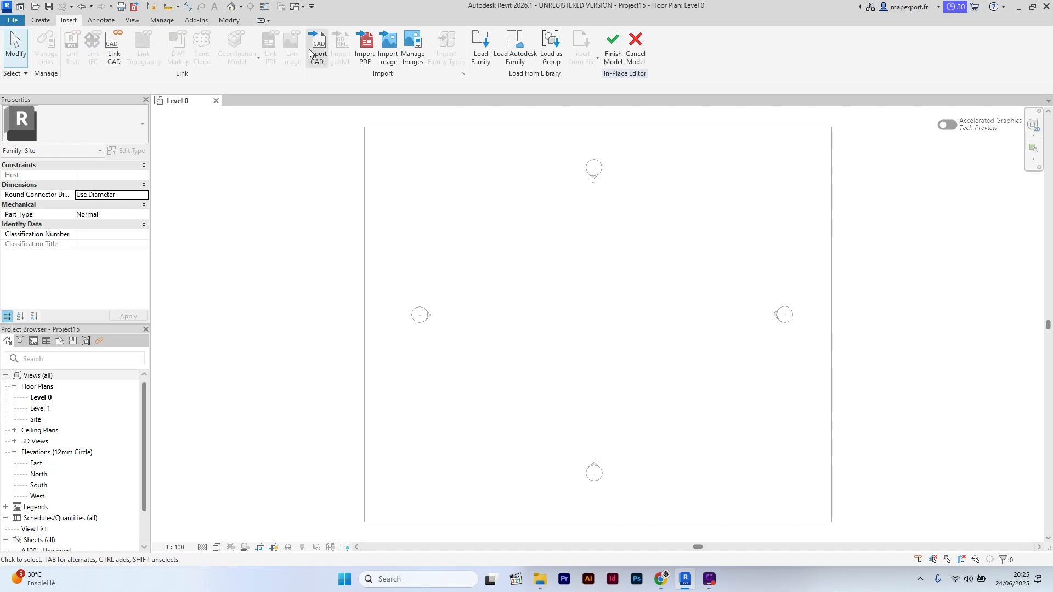
pyautogui.click(316, 46)
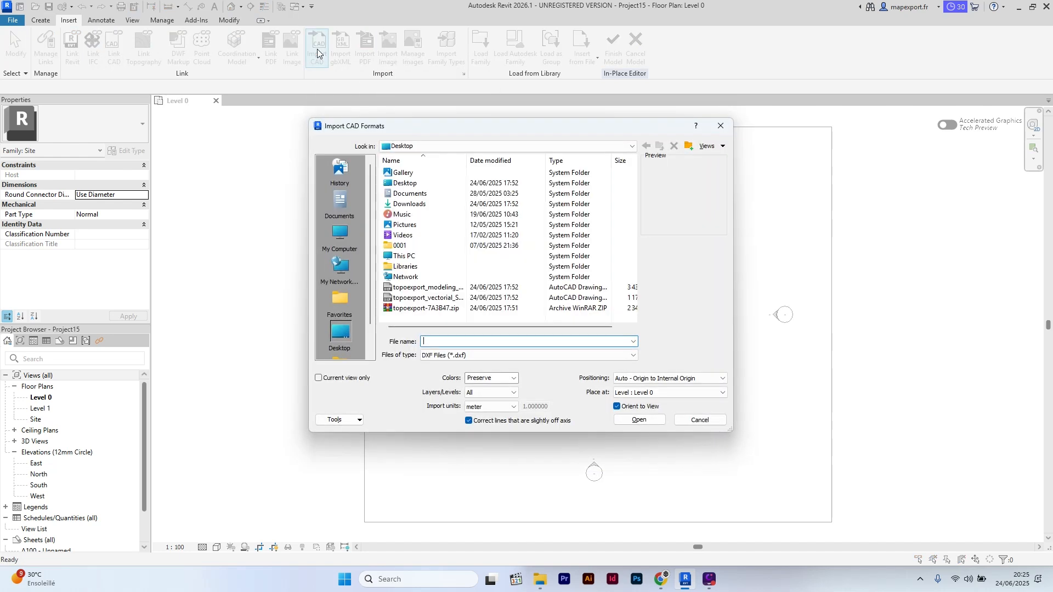
pyautogui.click(427, 287)
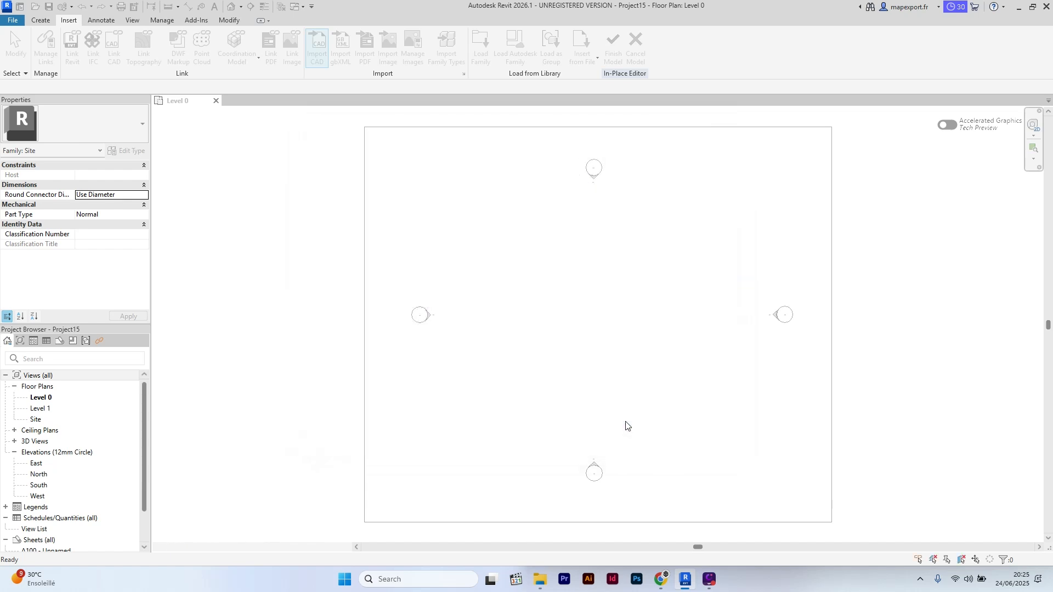
pyautogui.click(316, 47)
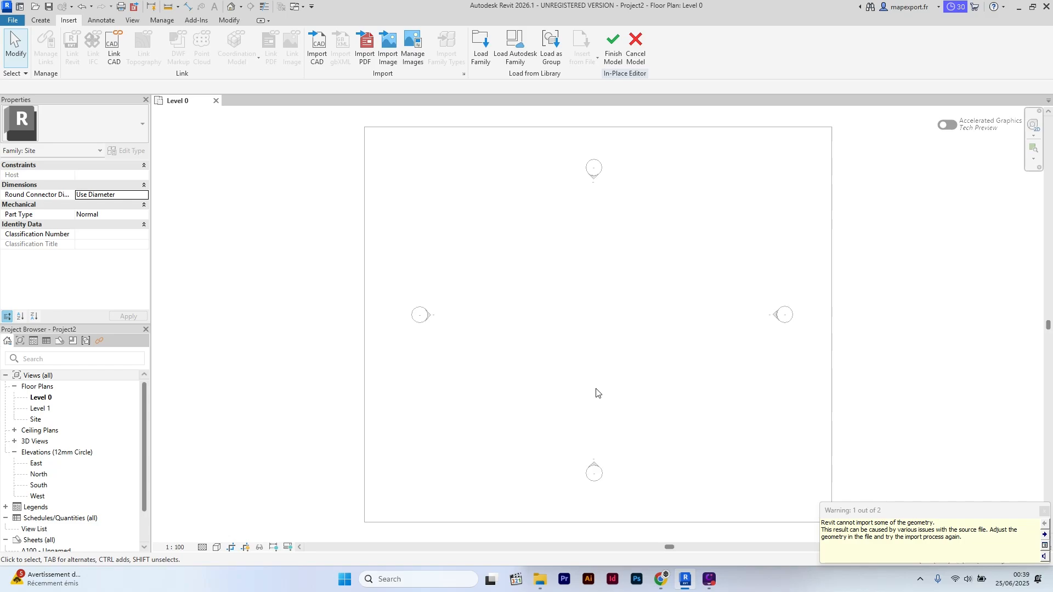
# In 3D view, delete all imported layers except TPX_3_BUILDINGS, then explode the import
pyautogui.click(230, 6)
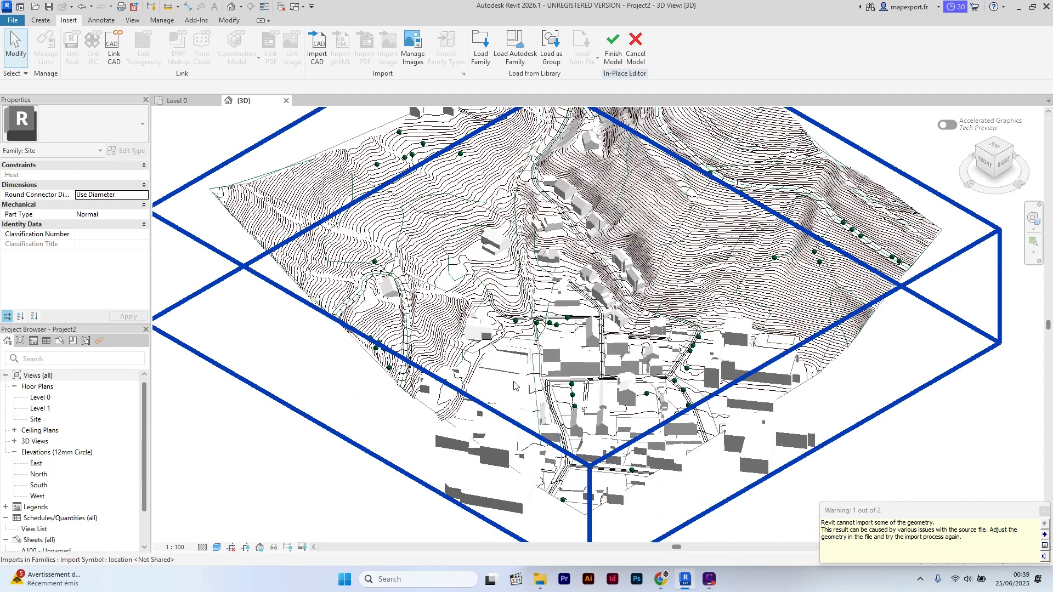
pyautogui.click(514, 386)
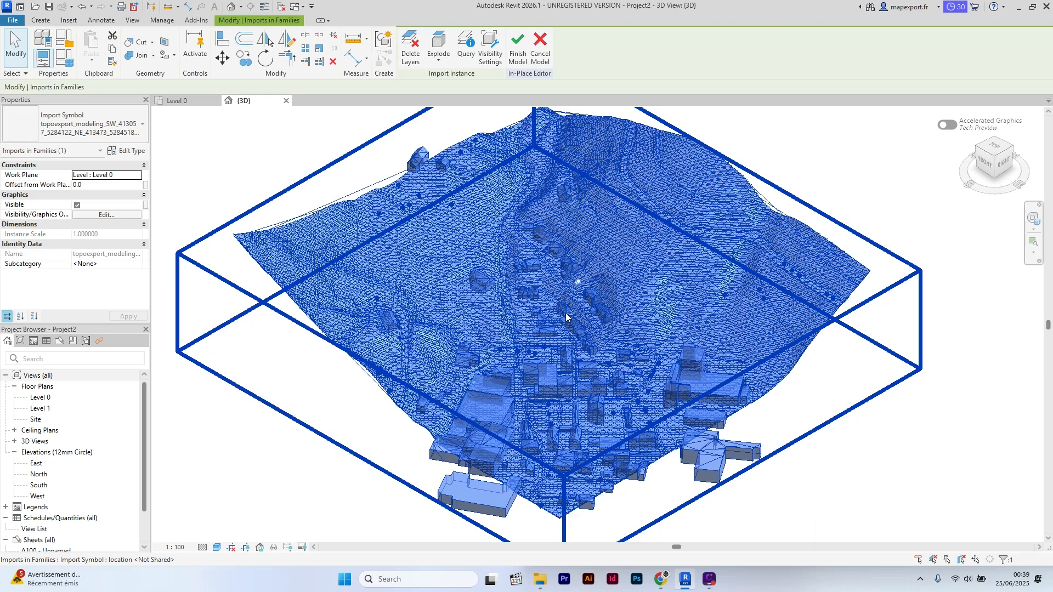
pyautogui.click(410, 45)
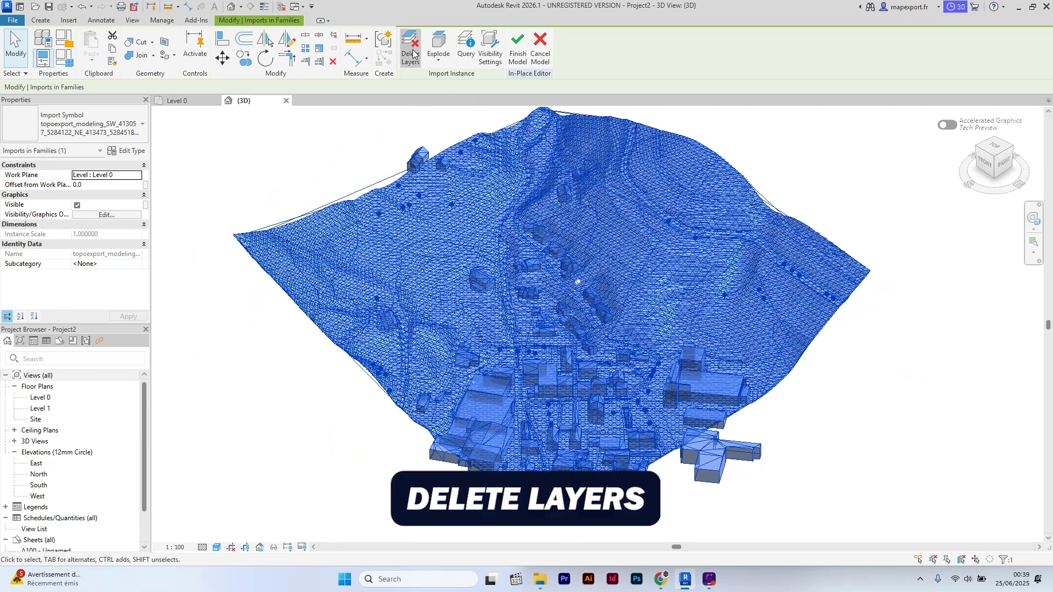
pyautogui.click(410, 48)
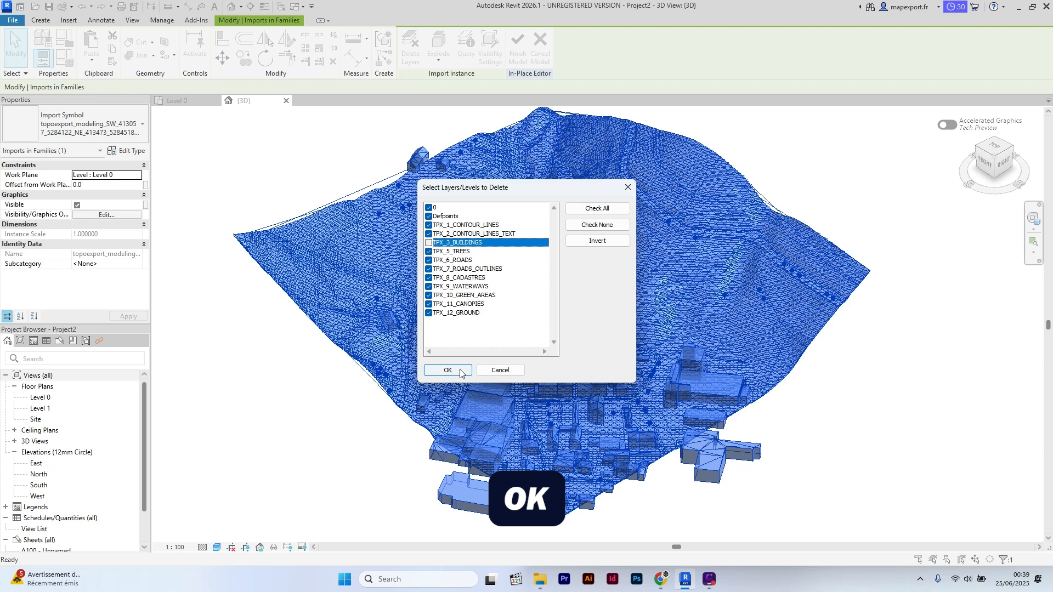
pyautogui.click(447, 371)
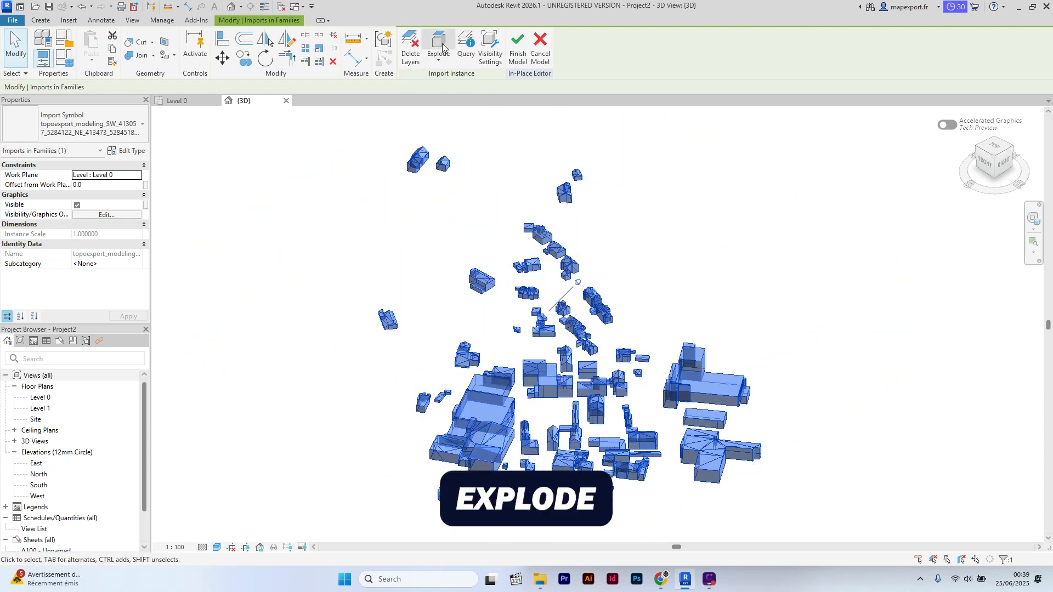
pyautogui.click(437, 47)
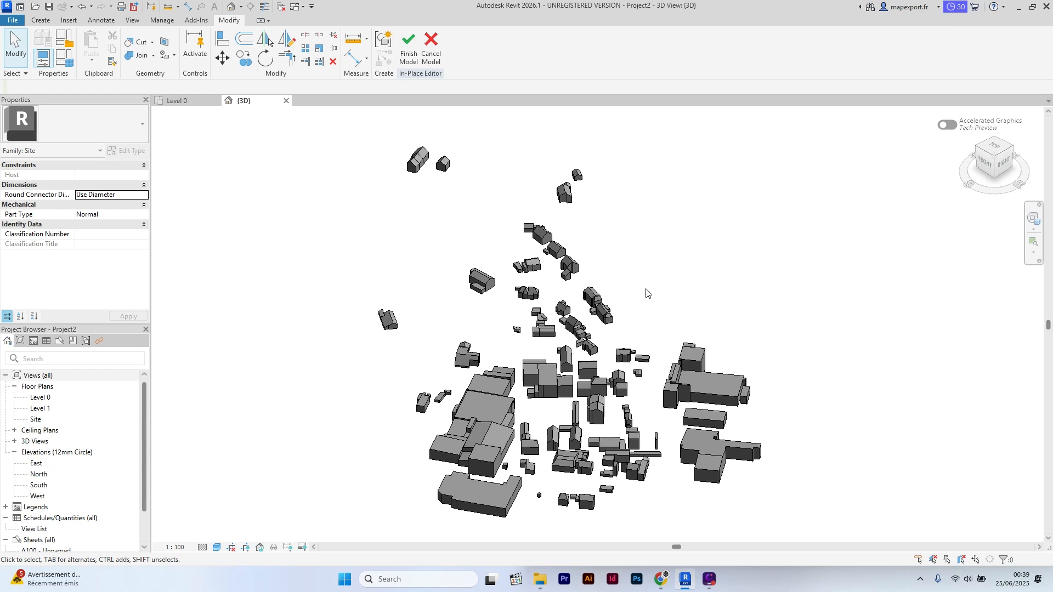
# Finish the Site family and link the topoexport modeling DXF into the project
pyautogui.click(214, 20)
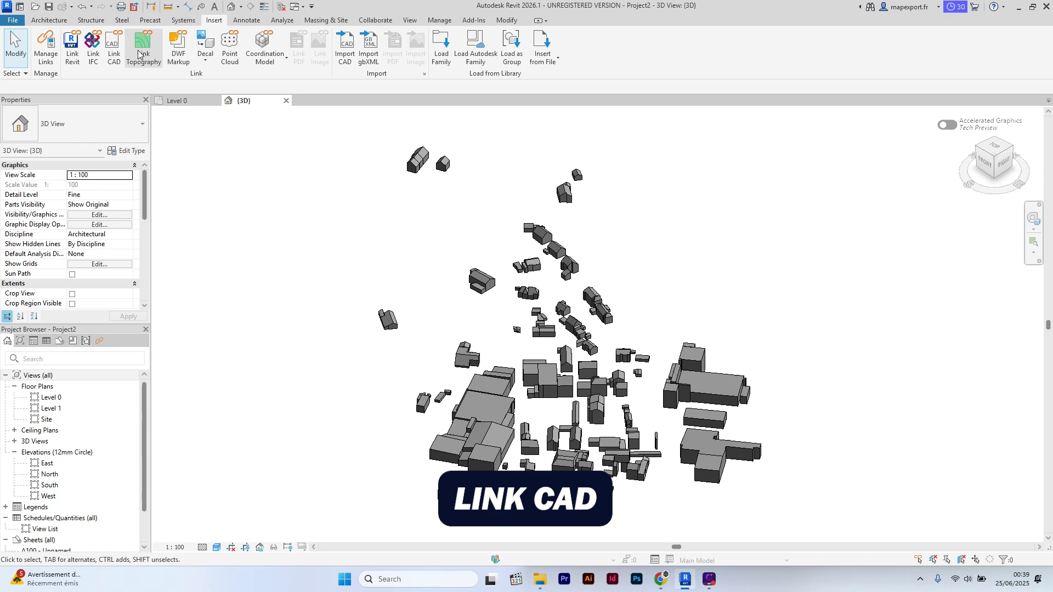
pyautogui.click(114, 47)
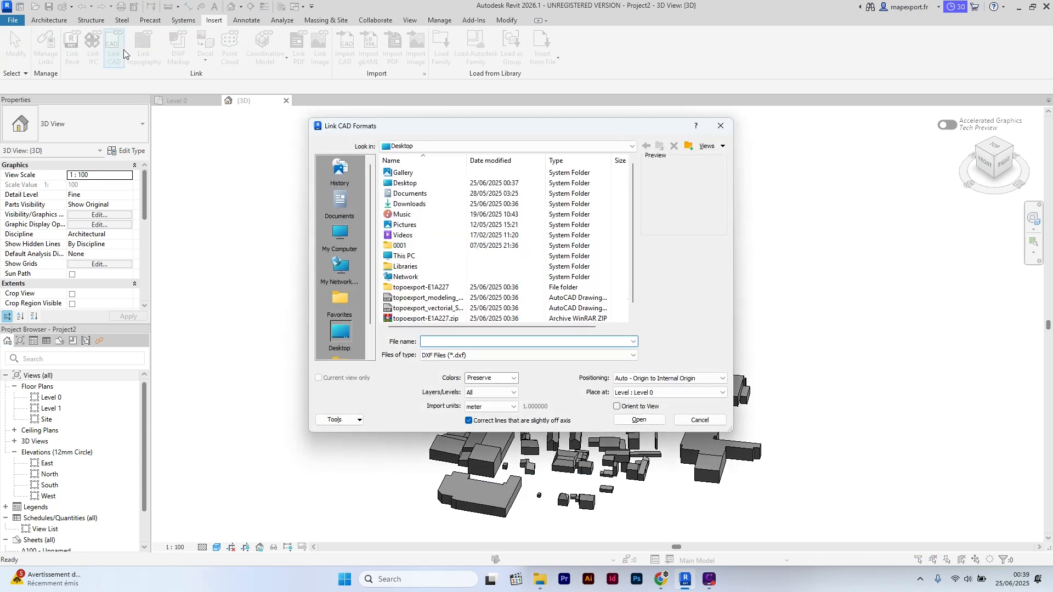
pyautogui.click(428, 297)
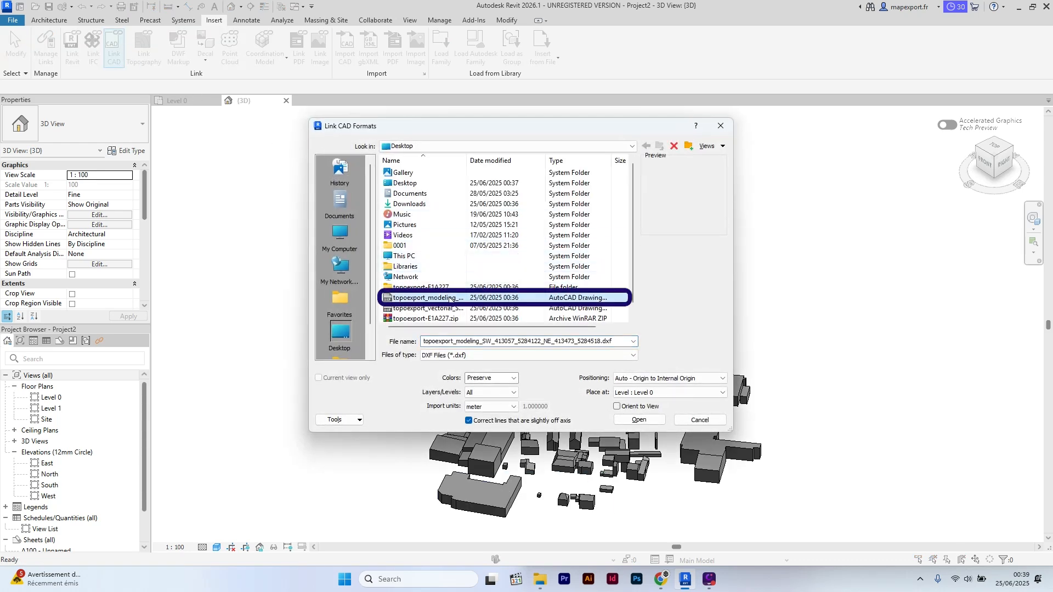
pyautogui.click(638, 420)
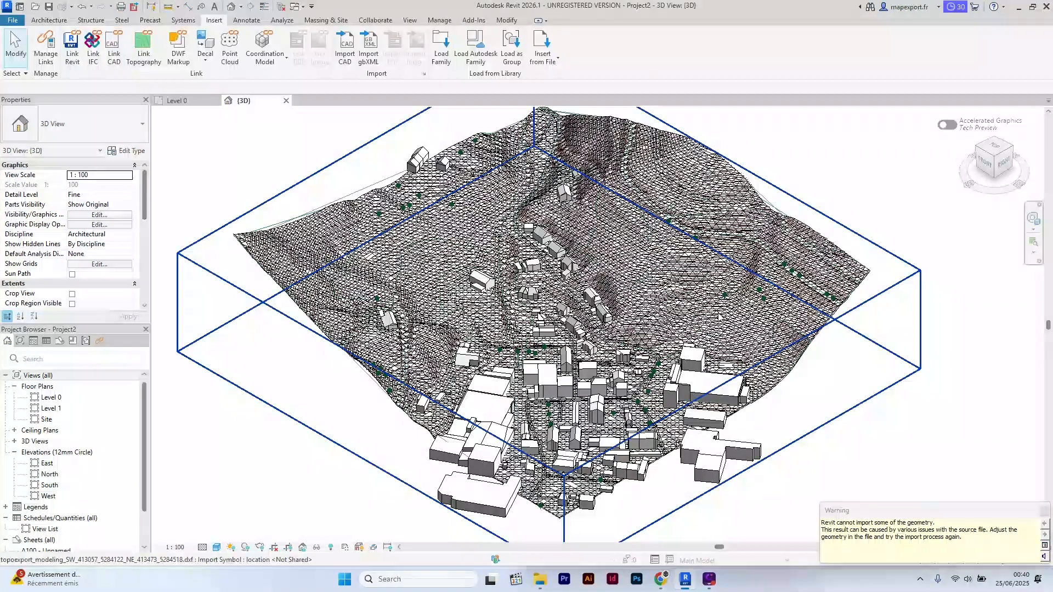
pyautogui.moveTo(718, 317)
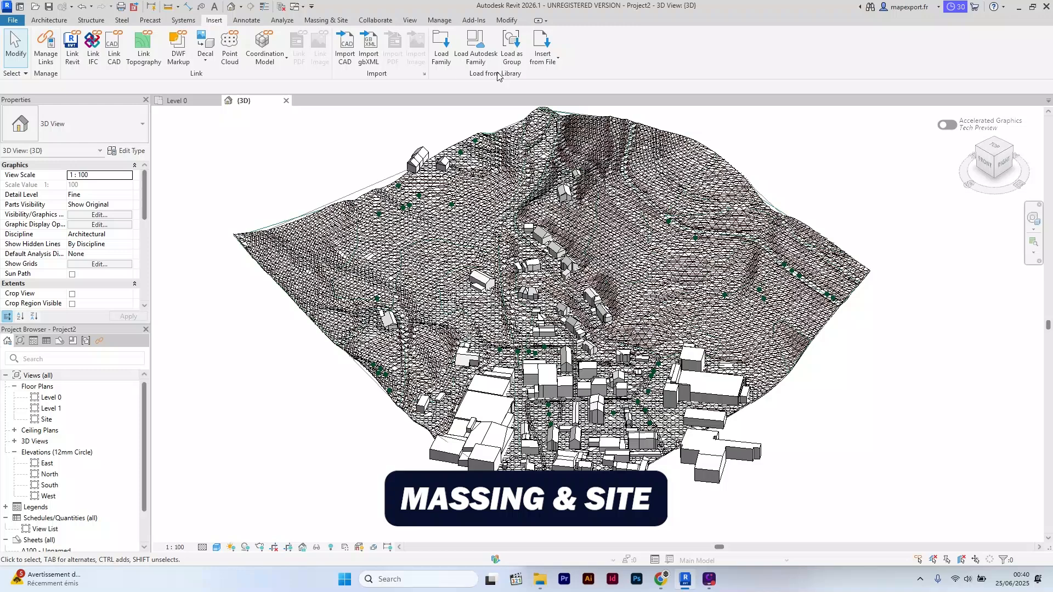
# Create a toposolid from the linked DXF using only the TPX_1_CONTOUR_LINES layer
pyautogui.click(325, 20)
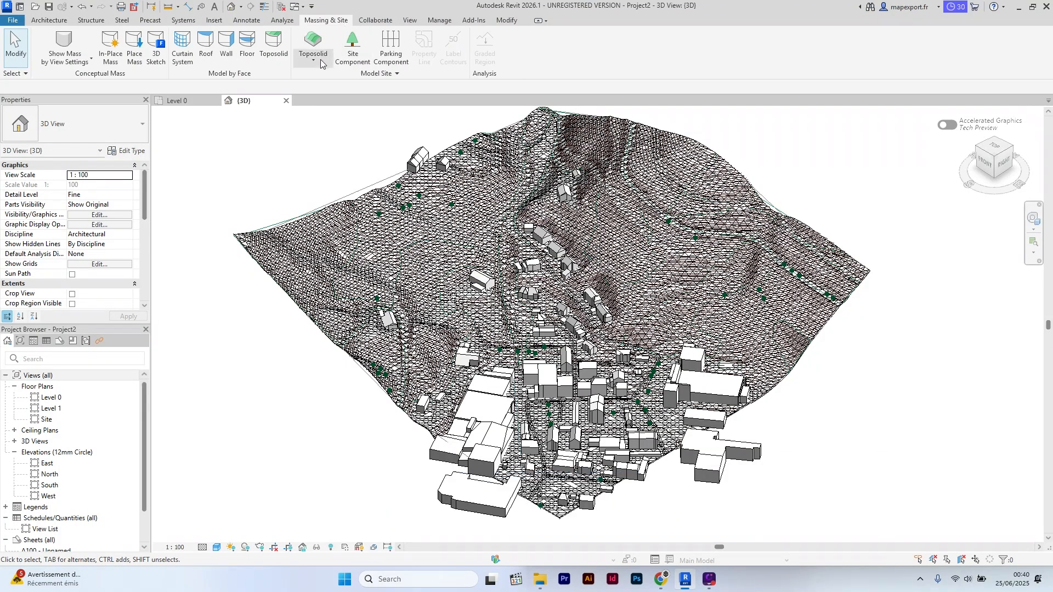
pyautogui.click(311, 48)
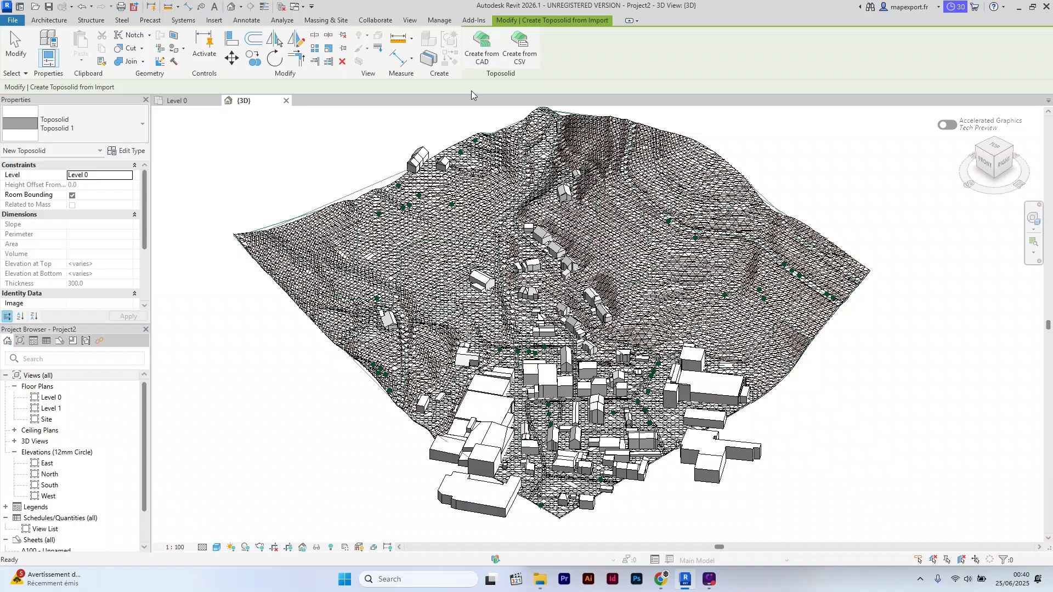
pyautogui.click(481, 48)
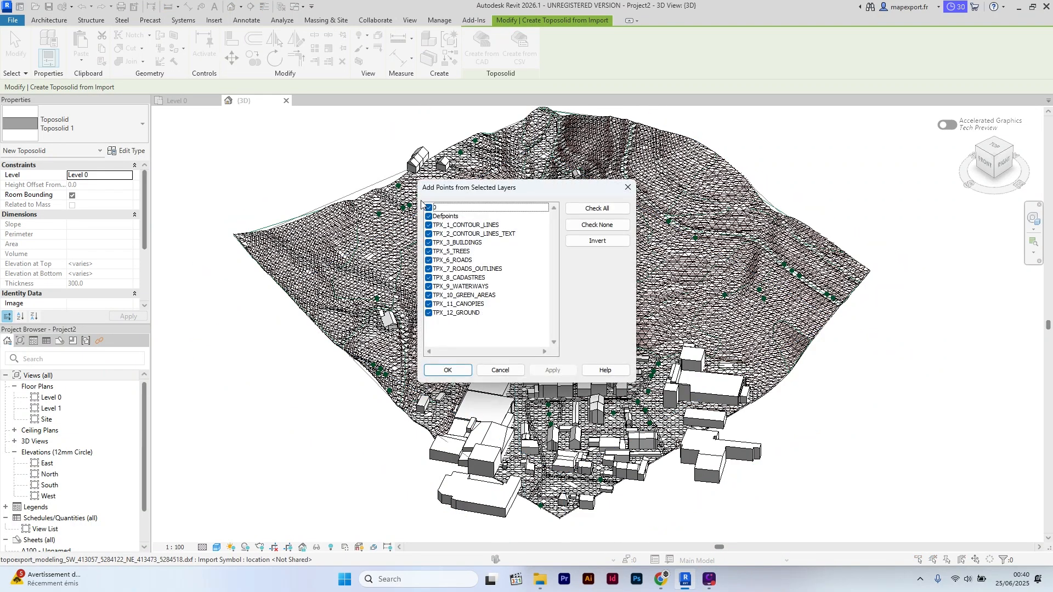
pyautogui.click(596, 224)
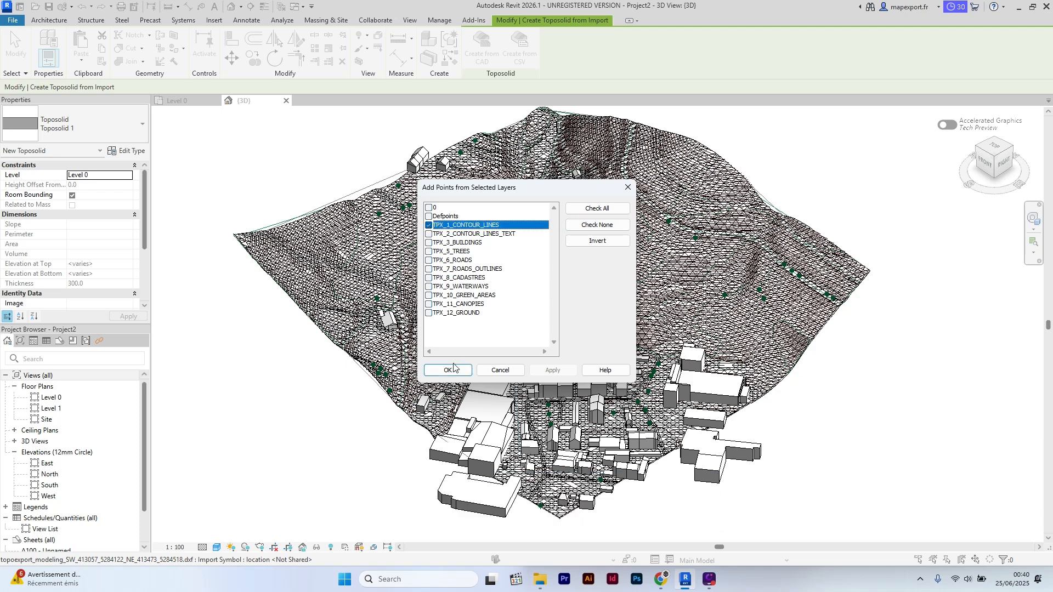
pyautogui.click(446, 370)
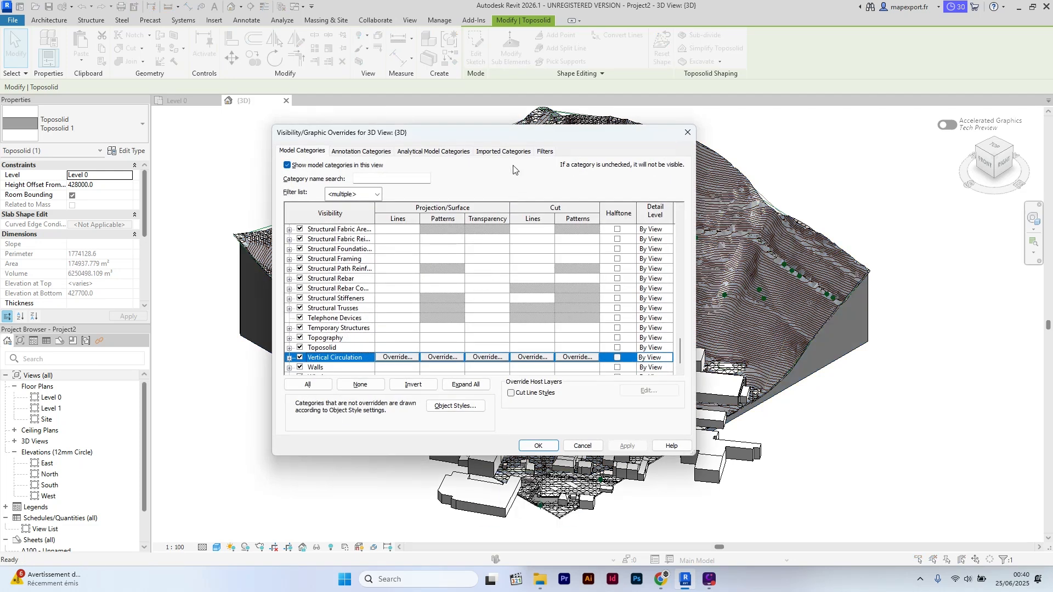
# Uncheck all topoexport DXF layers under Imported Categories in Visibility/Graphics
pyautogui.click(502, 152)
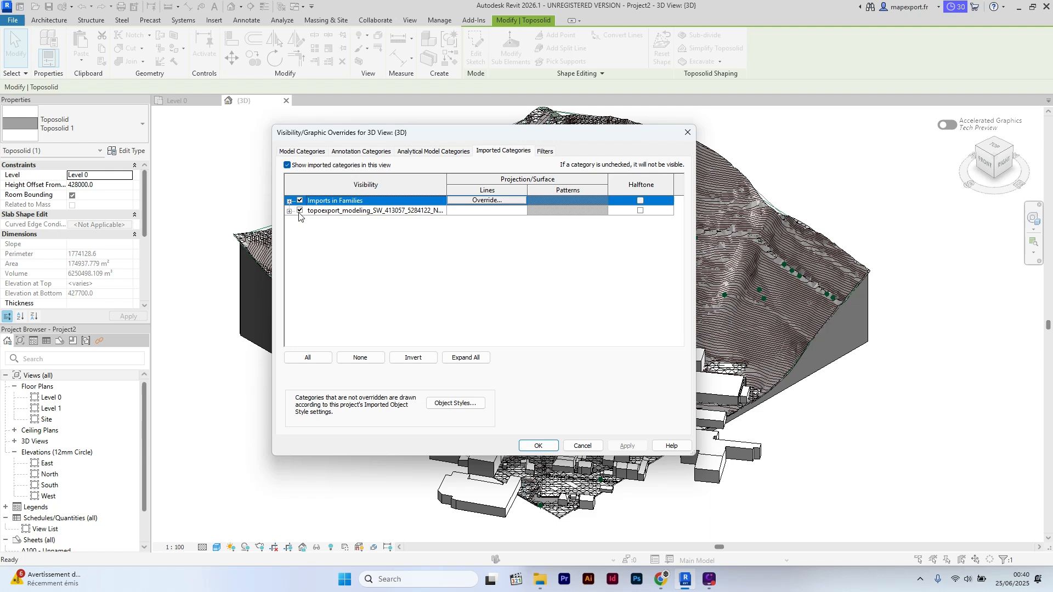
pyautogui.click(289, 210)
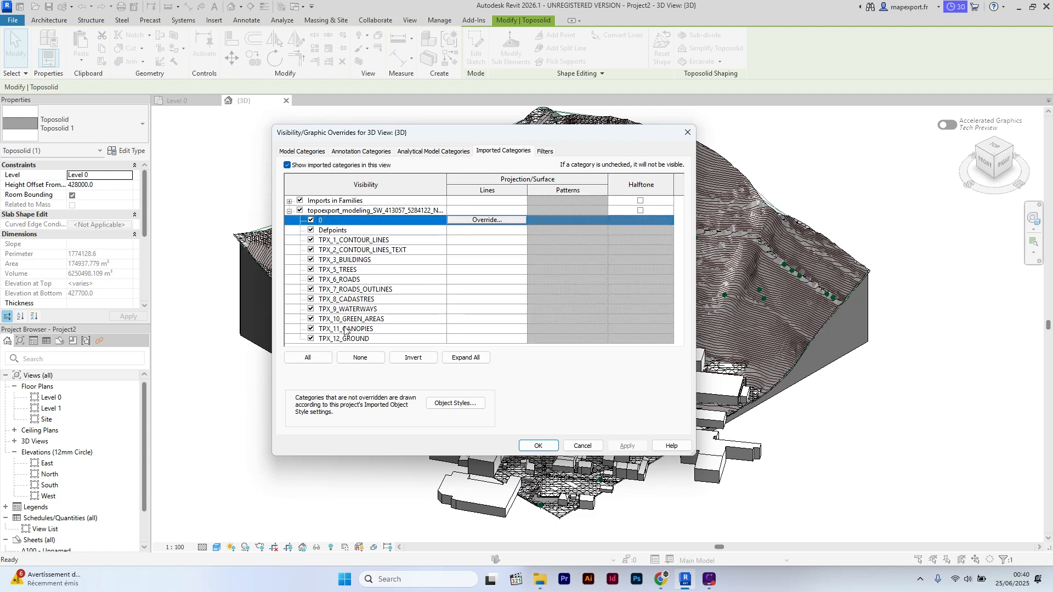
pyautogui.click(308, 357)
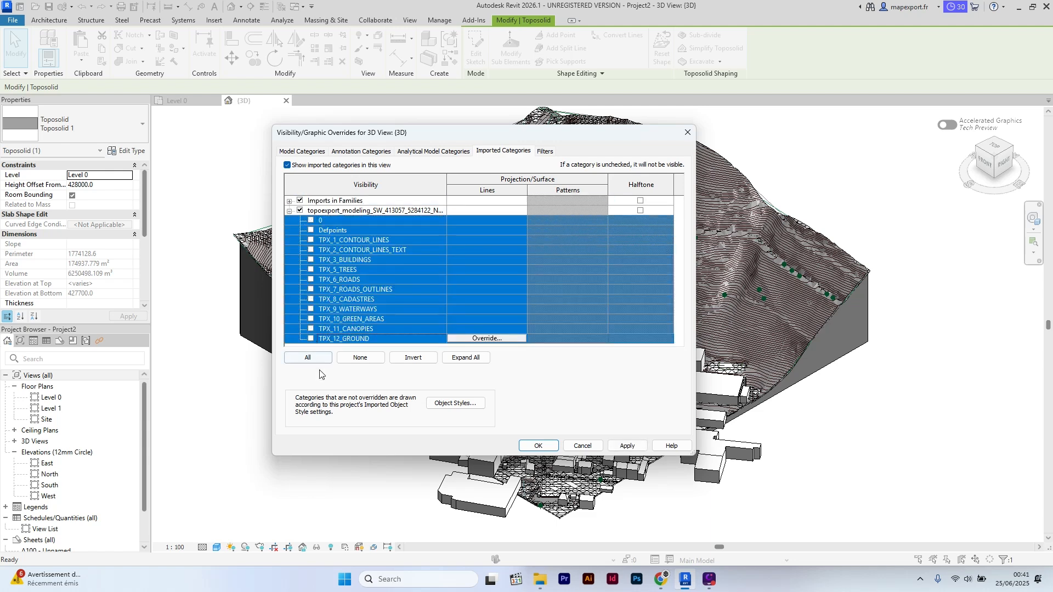
pyautogui.click(536, 445)
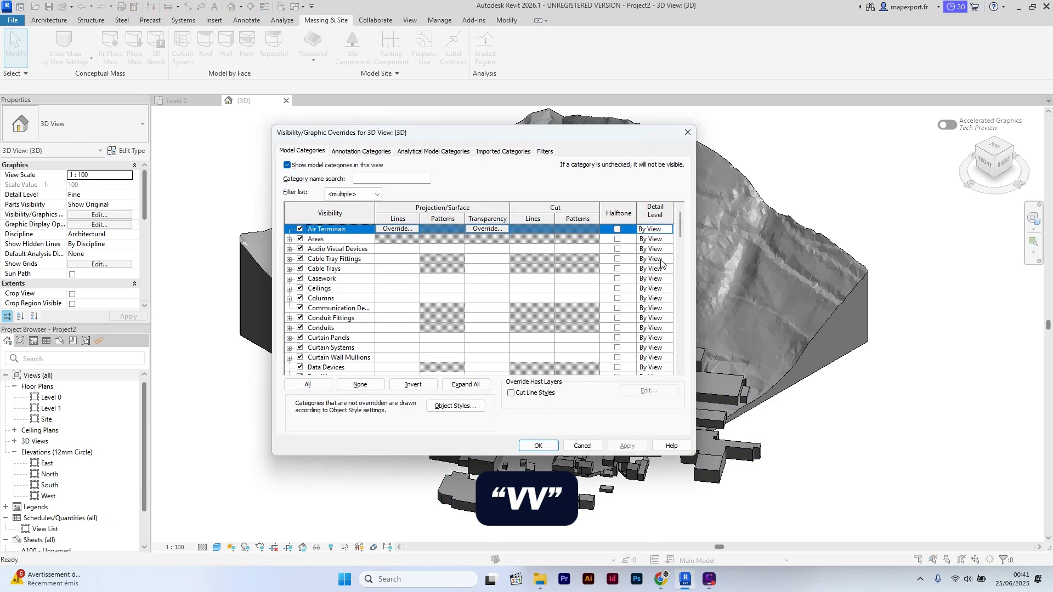
# Override the Toposolid category's surface pattern colour to green in Visibility/Graphics
pyautogui.click(391, 178)
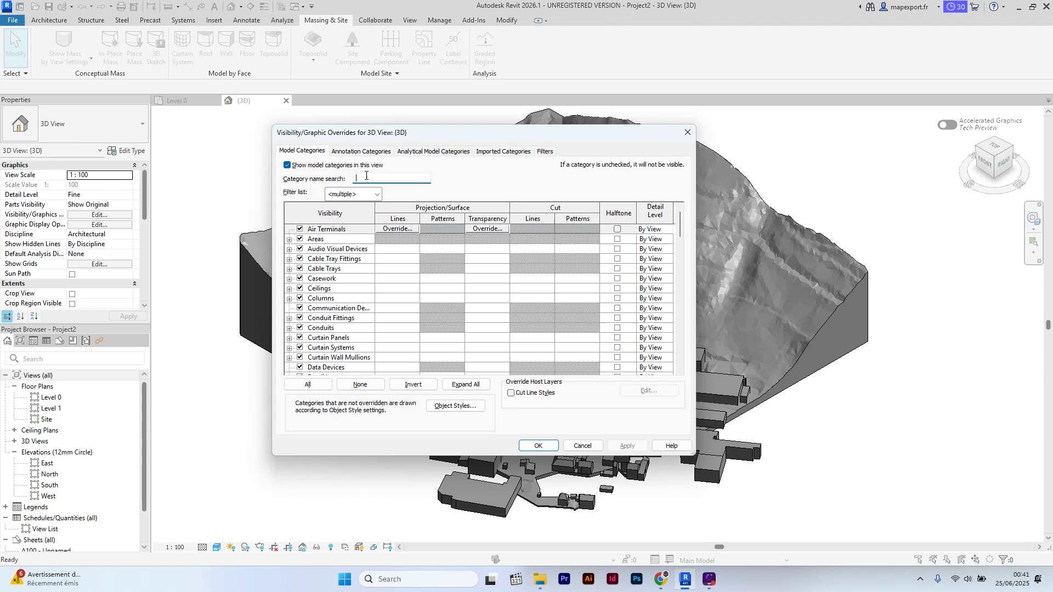
pyautogui.write('topo')
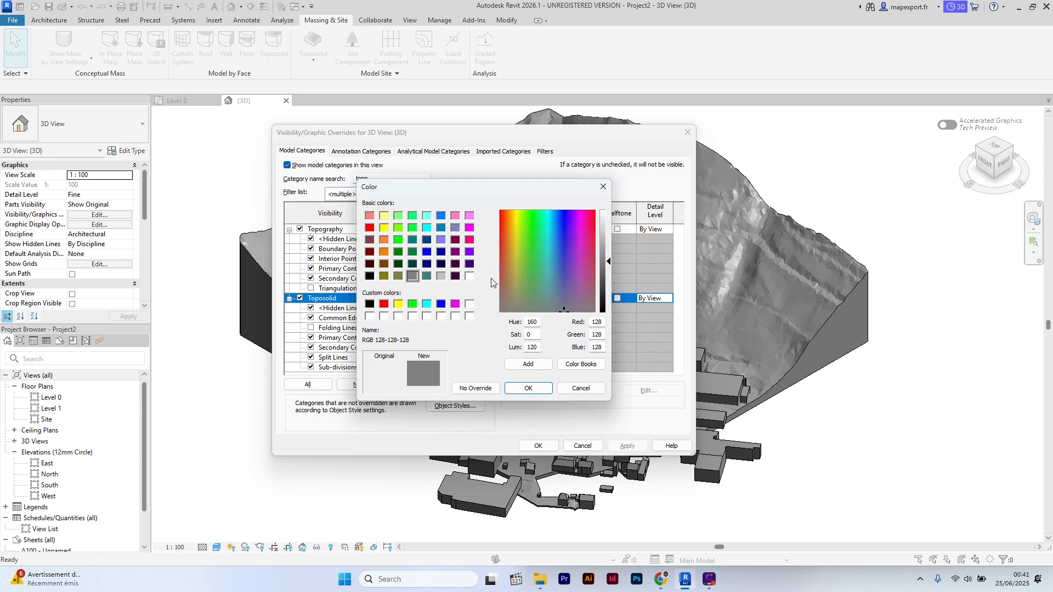
pyautogui.click(398, 252)
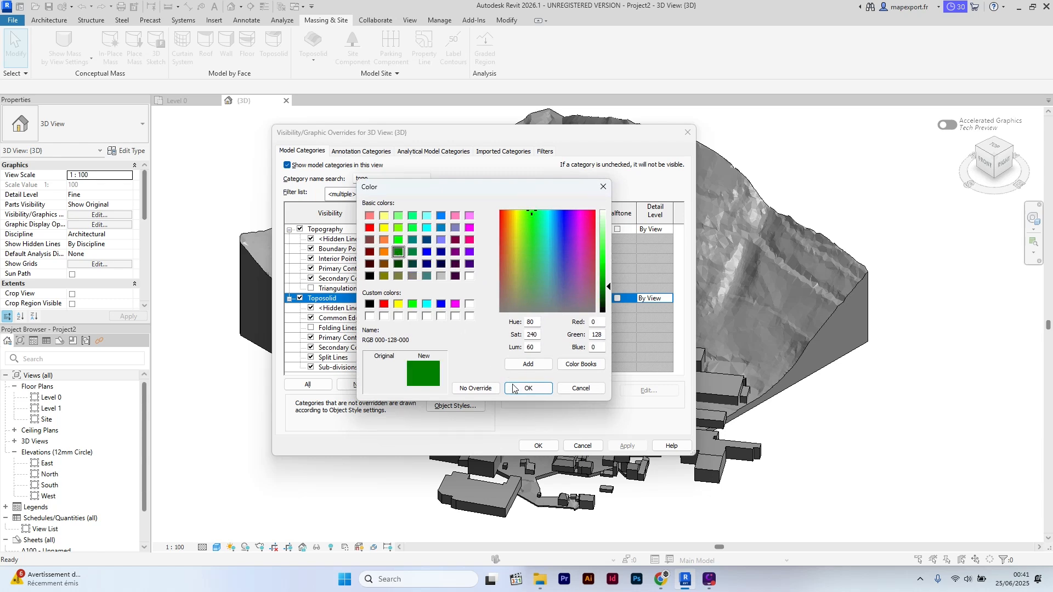
pyautogui.click(527, 388)
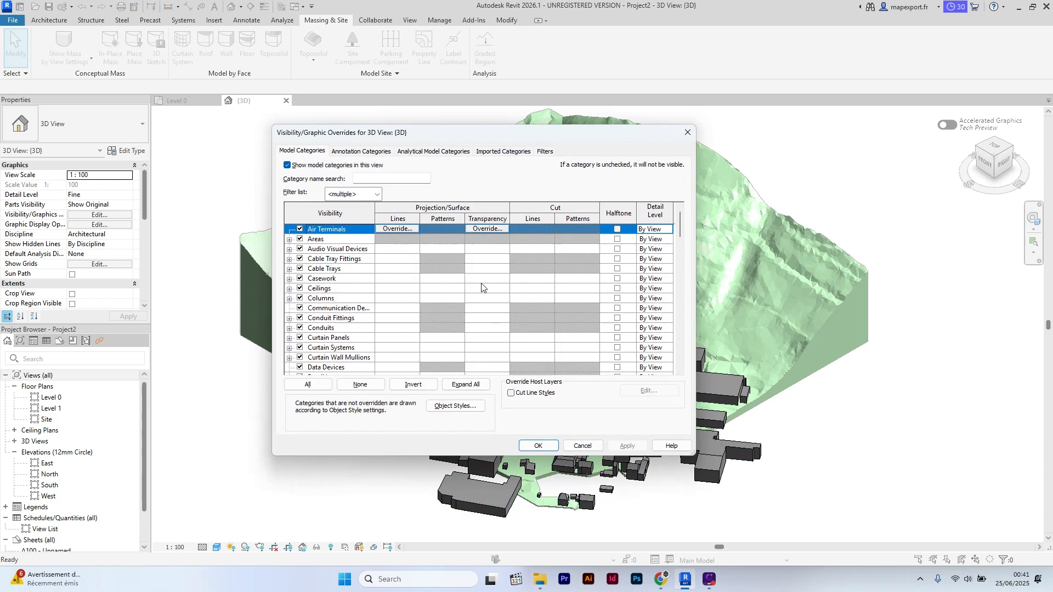
# Give the Site category a solid grey (RGB 128) surface fill override and apply
pyautogui.write('site')
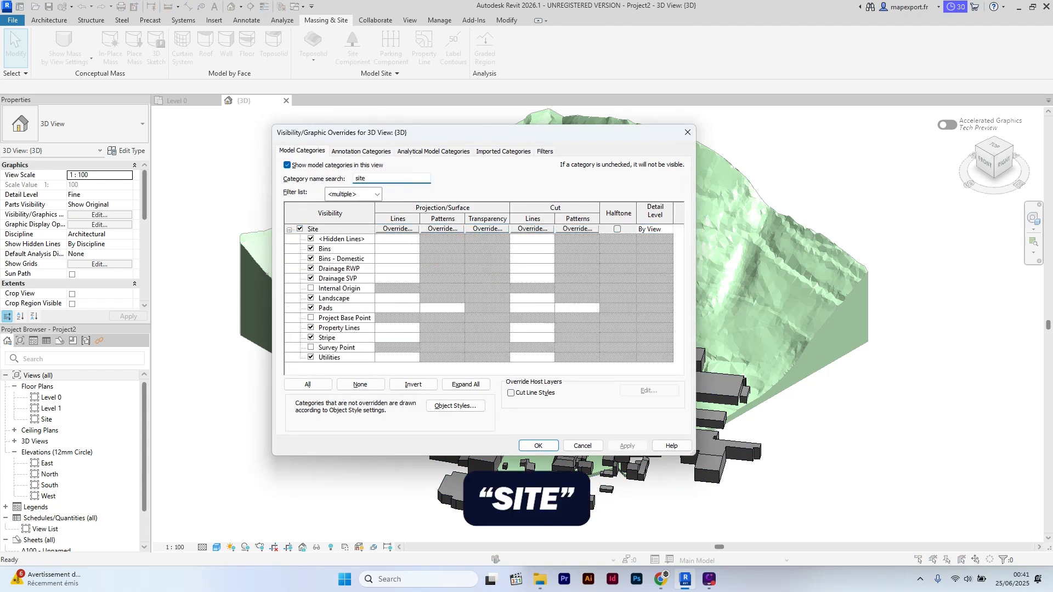
pyautogui.click(442, 229)
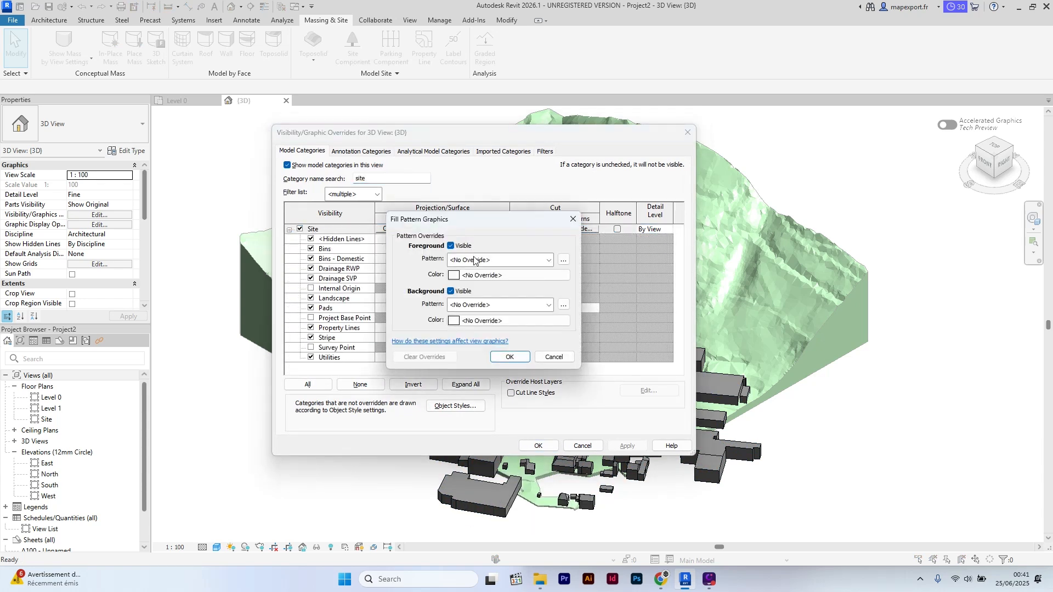
pyautogui.click(480, 275)
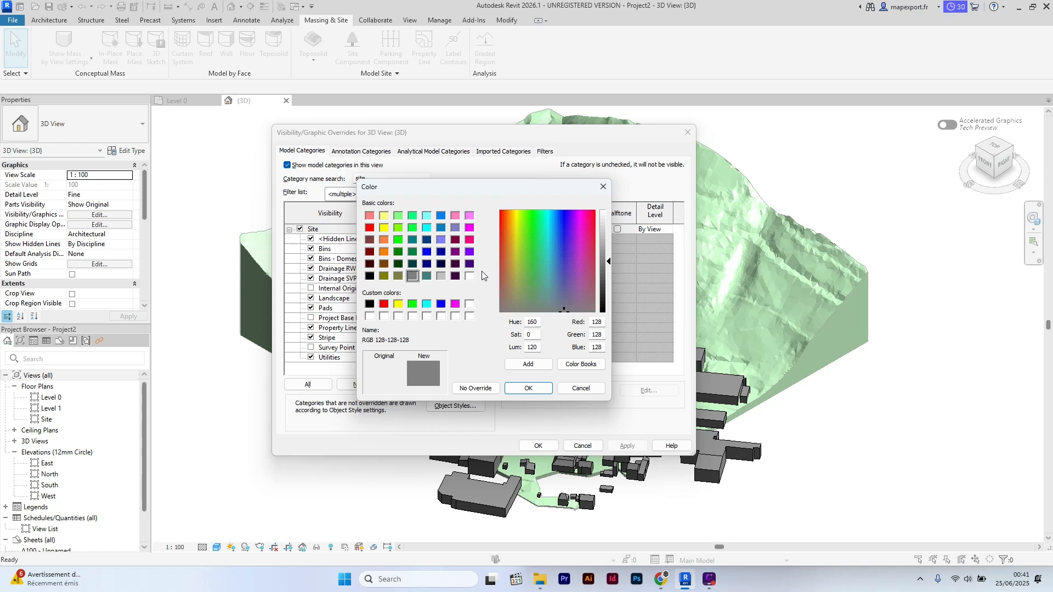
pyautogui.click(527, 388)
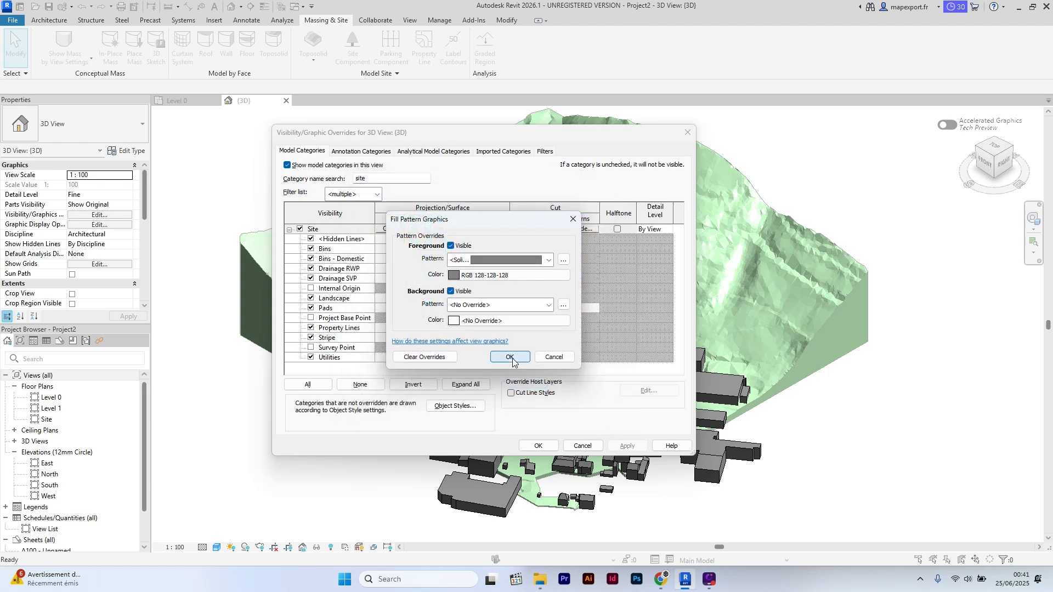
pyautogui.click(509, 357)
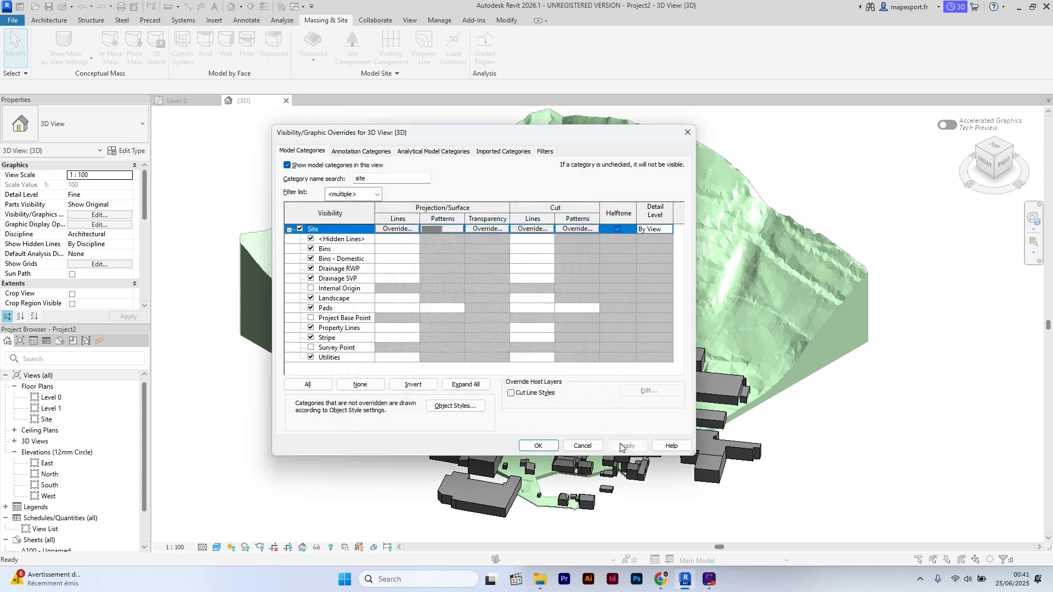
pyautogui.click(537, 445)
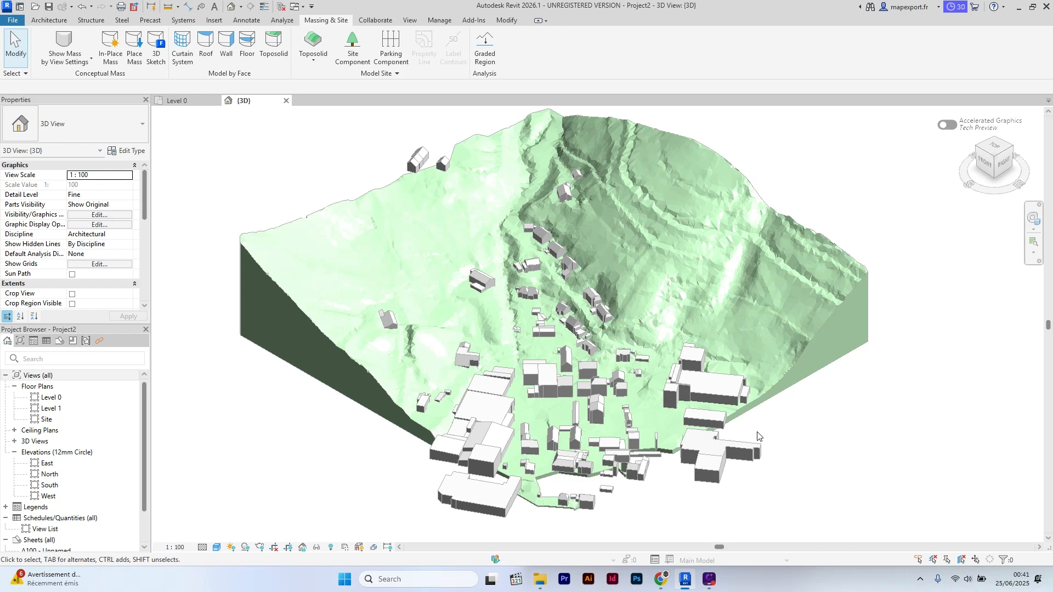